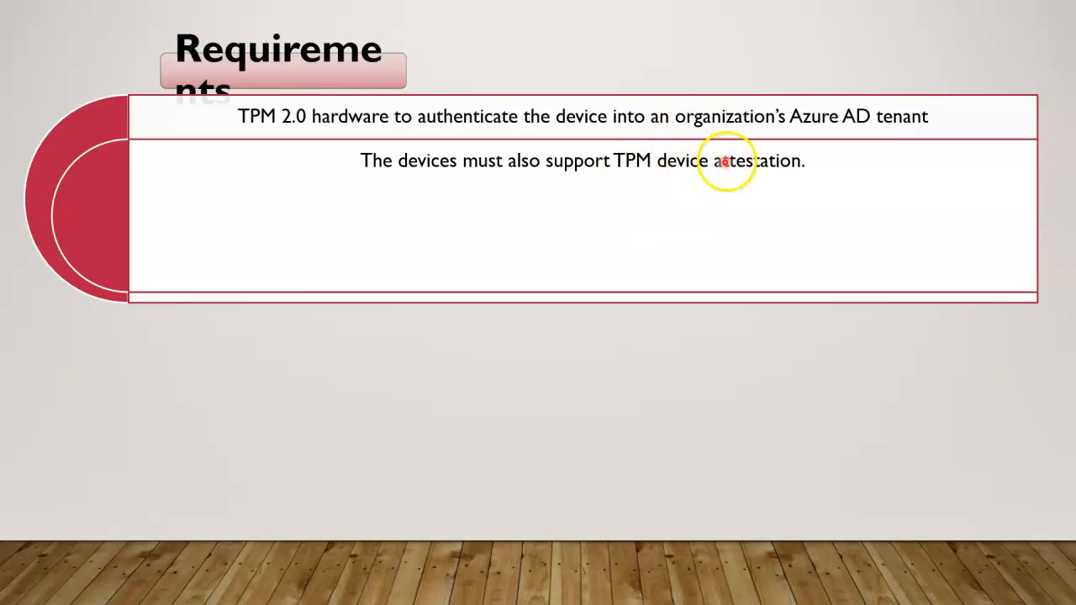
{"action": "mouse_move", "coordinate": [744, 176]}
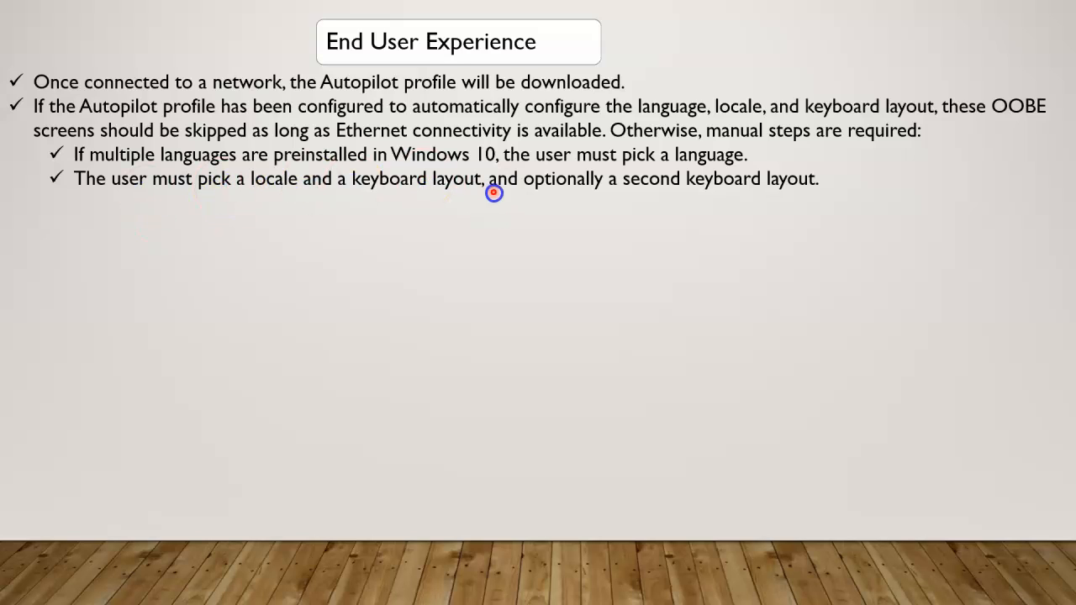
{"action": "mouse_move", "coordinate": [441, 262]}
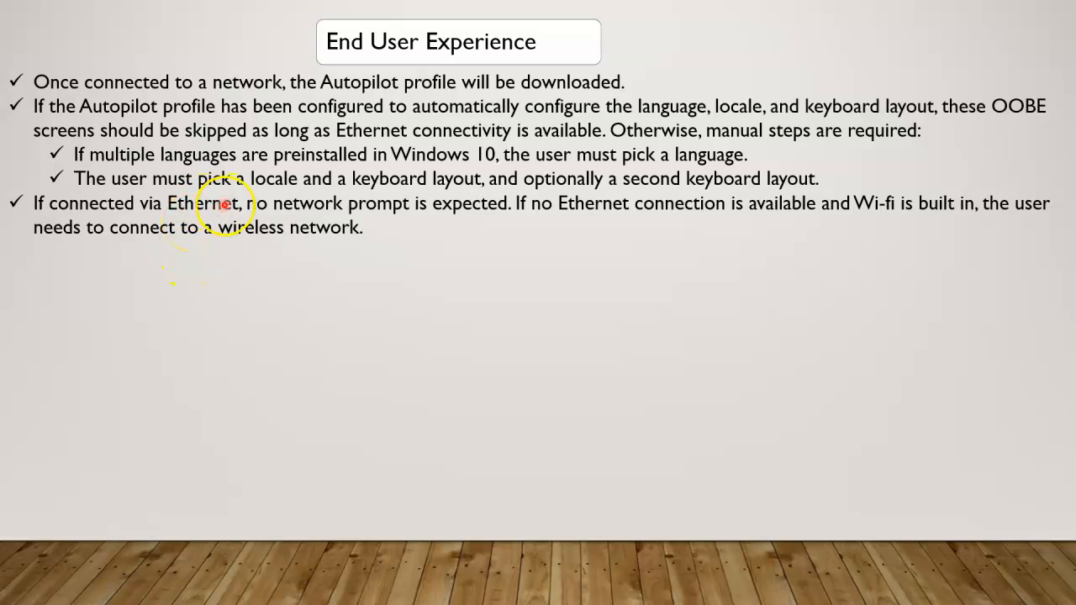
{"action": "mouse_move", "coordinate": [791, 211]}
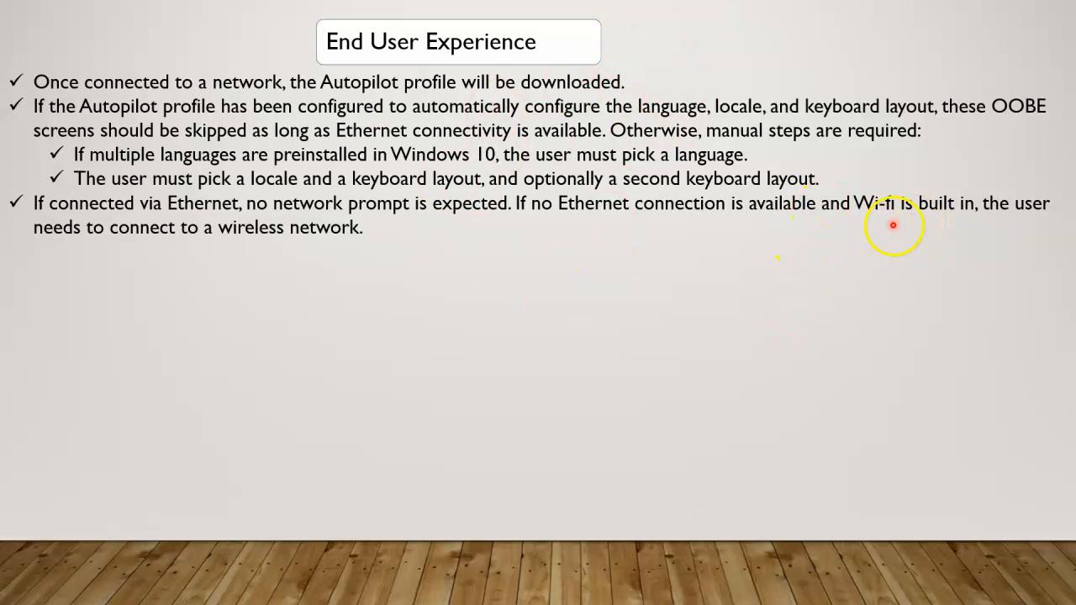
{"action": "mouse_move", "coordinate": [877, 223]}
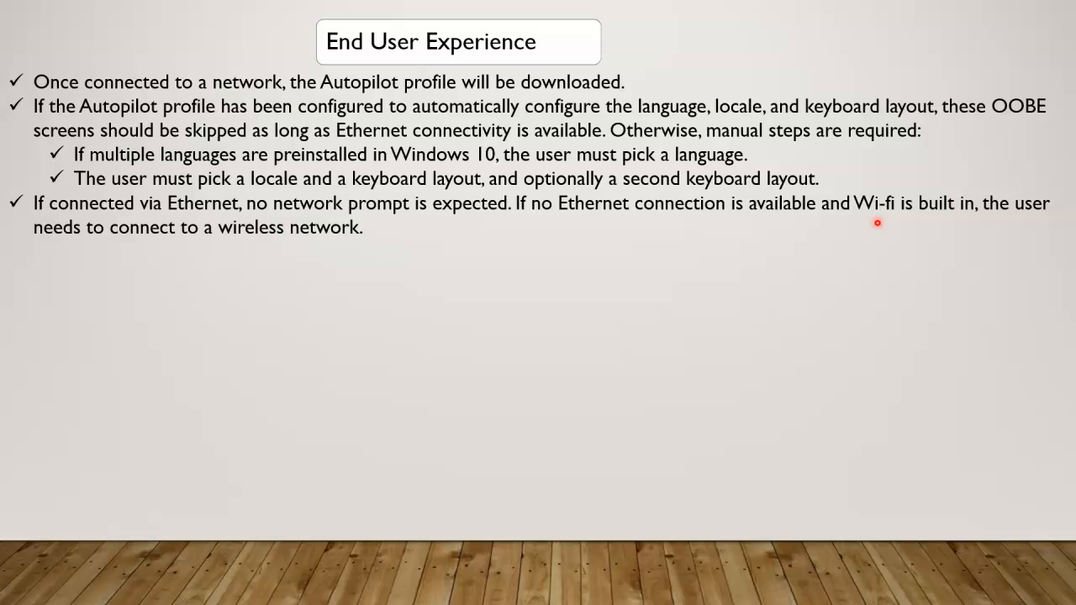
{"action": "mouse_move", "coordinate": [889, 230]}
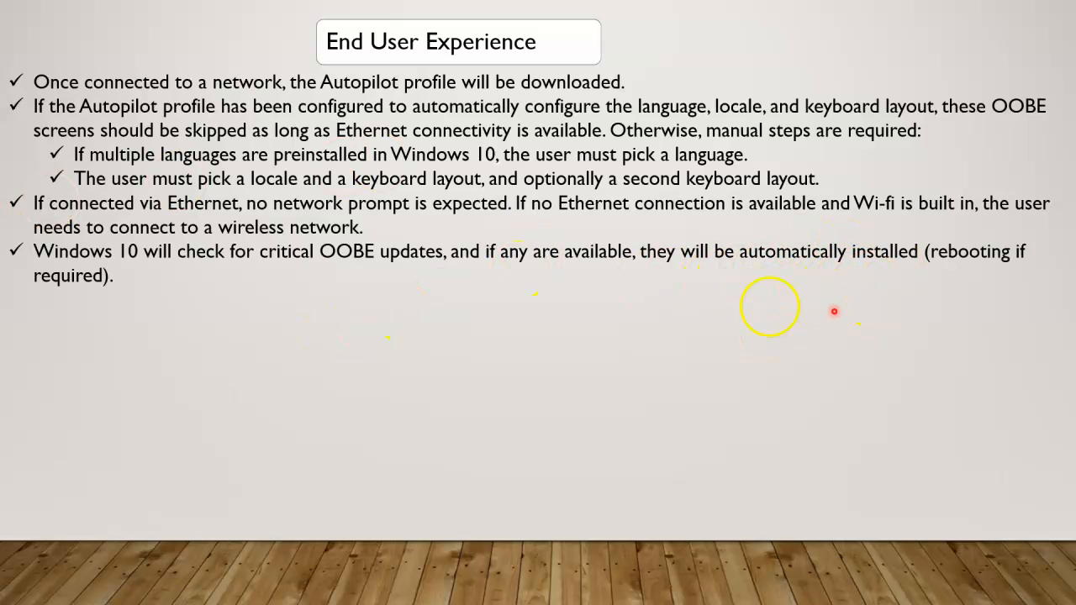
{"action": "mouse_move", "coordinate": [882, 272]}
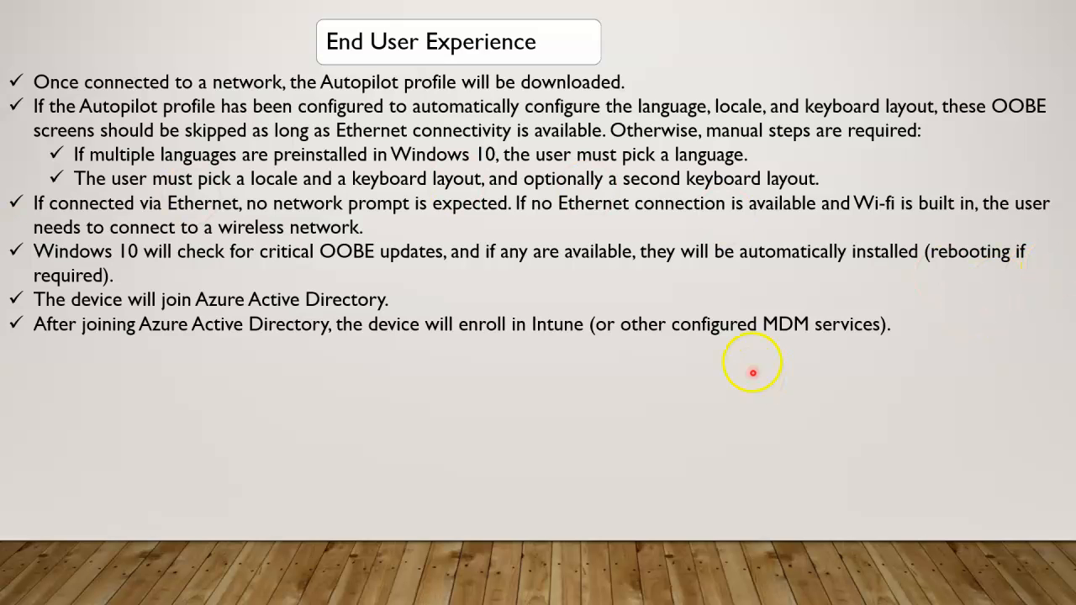
{"action": "mouse_move", "coordinate": [311, 334]}
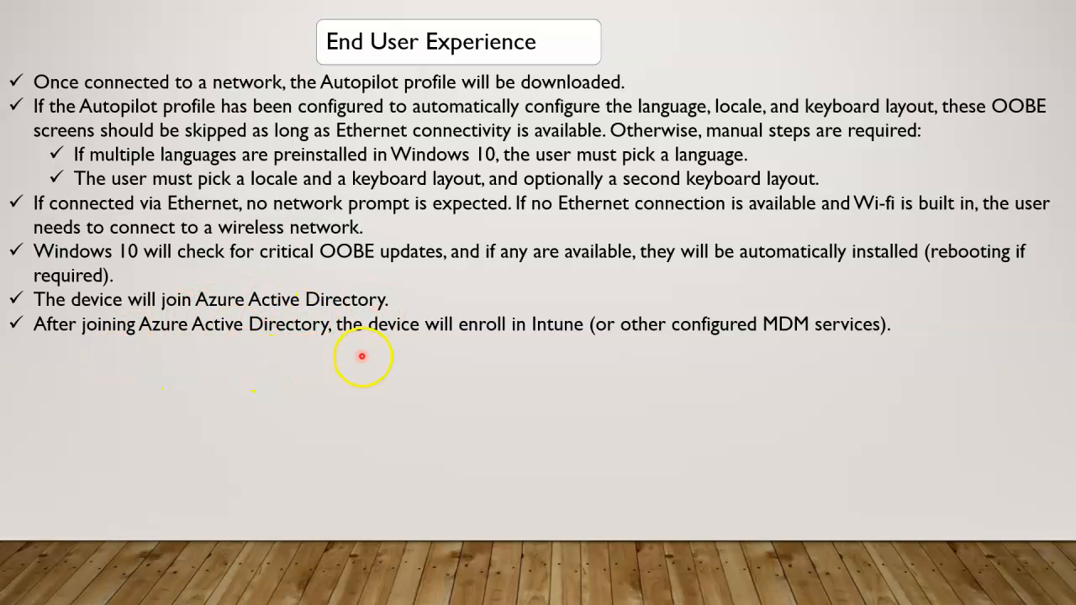
{"action": "mouse_move", "coordinate": [582, 342]}
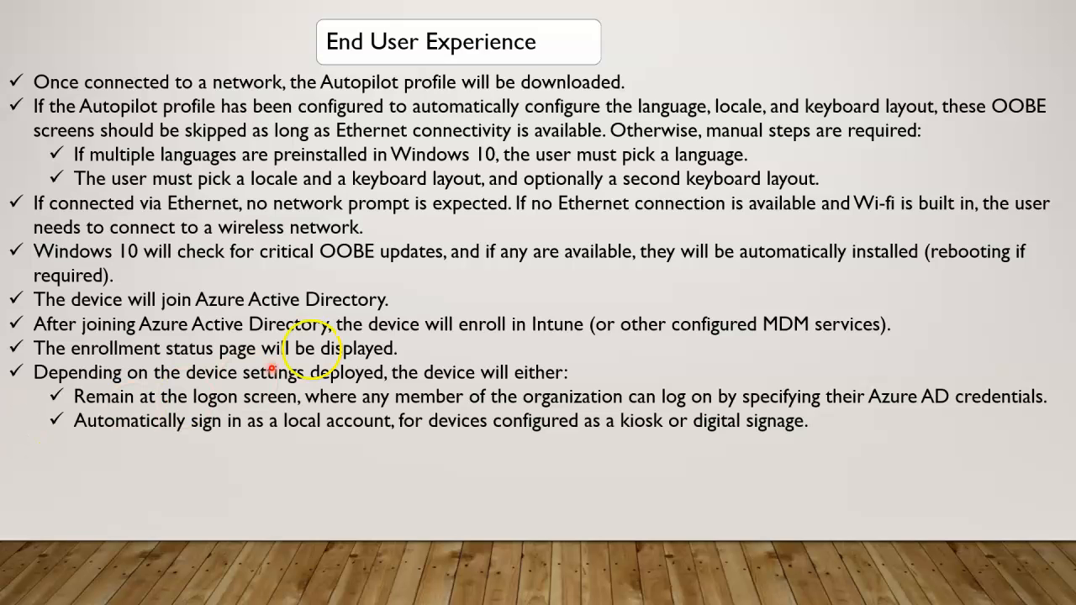
{"action": "mouse_move", "coordinate": [629, 380]}
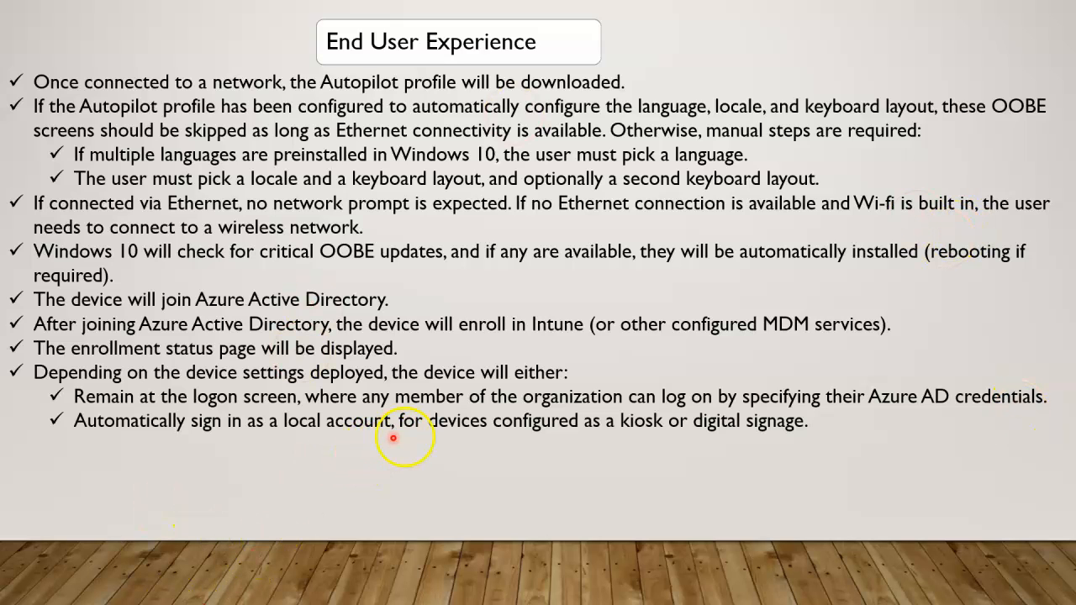
{"action": "mouse_move", "coordinate": [667, 445]}
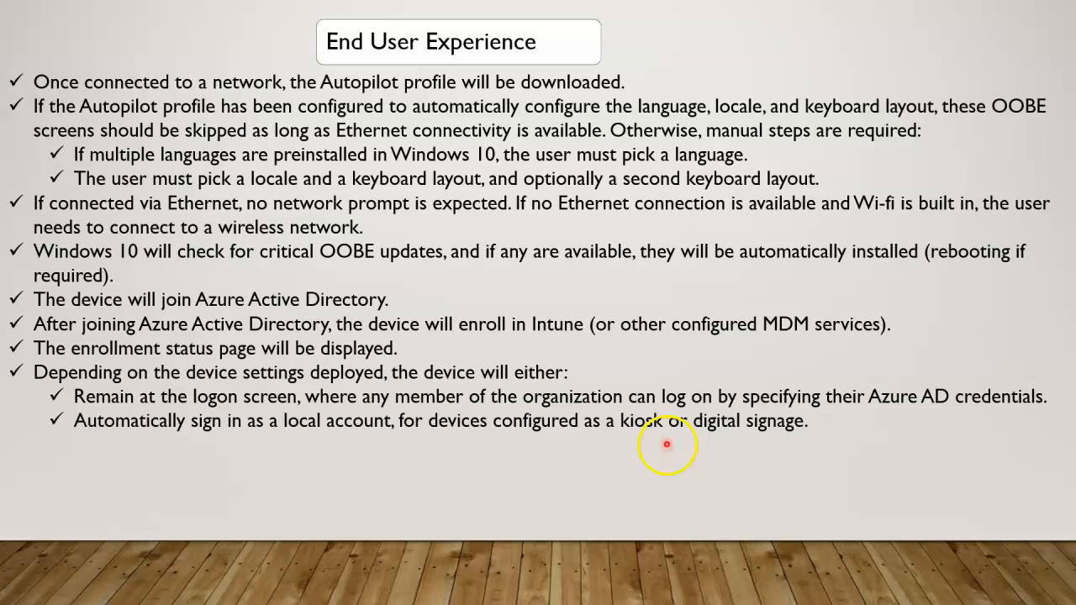